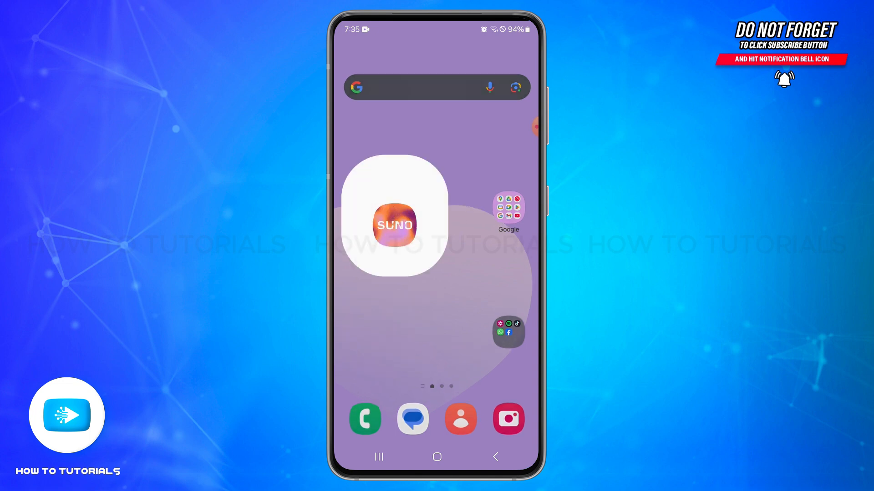
Step: Launch Suno from the Android home screen to reach the Explore feed
{"action": "left_click", "coordinate": [394, 225]}
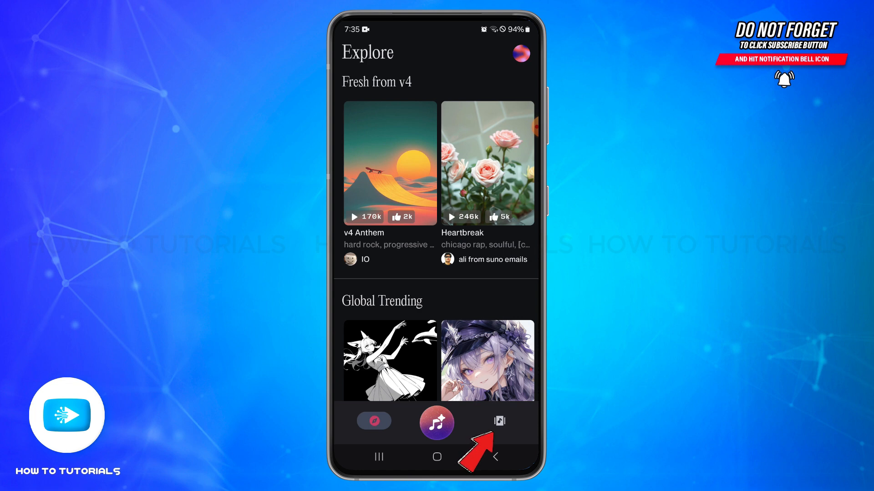
Step: Go to the Library and remove 'Midnight Shopping Spree' from My Songs
{"action": "left_click", "coordinate": [499, 421]}
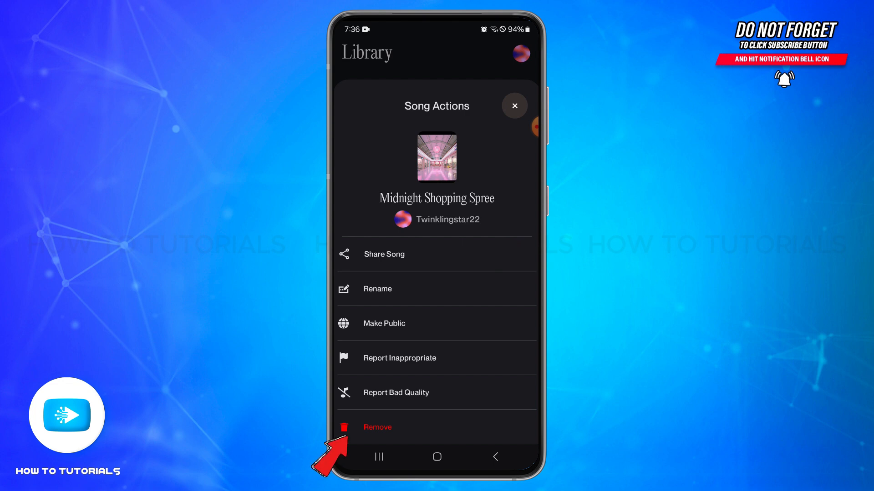
{"action": "left_click", "coordinate": [377, 427]}
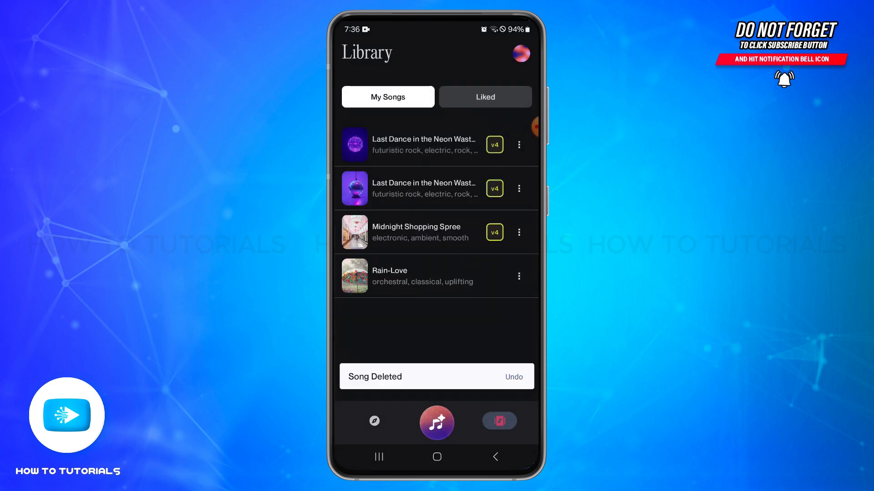